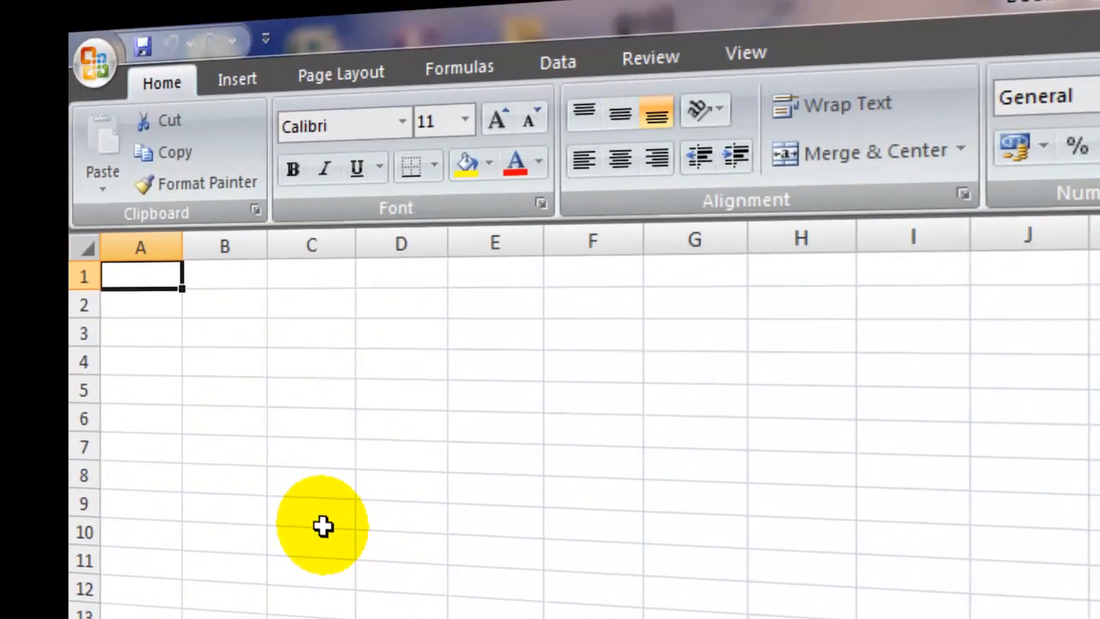
pyautogui.moveTo(219, 363)
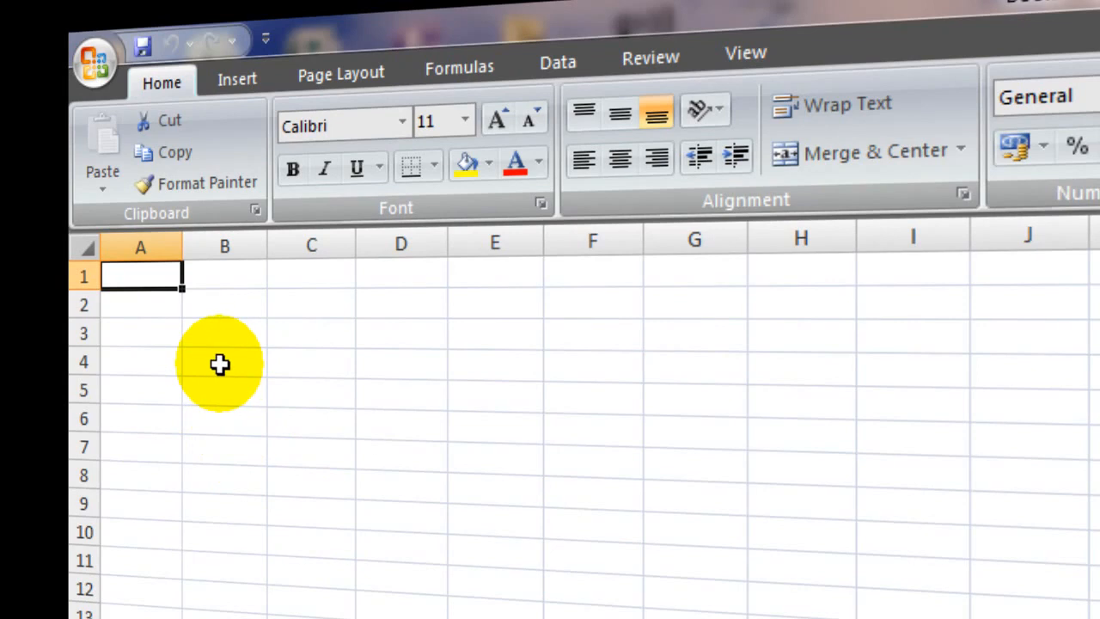
# Enter the numbers 67, 76, 55, 45 and 45 into cells A1 to A5.
pyautogui.write('67')
pyautogui.click(141, 332)
pyautogui.write('55')
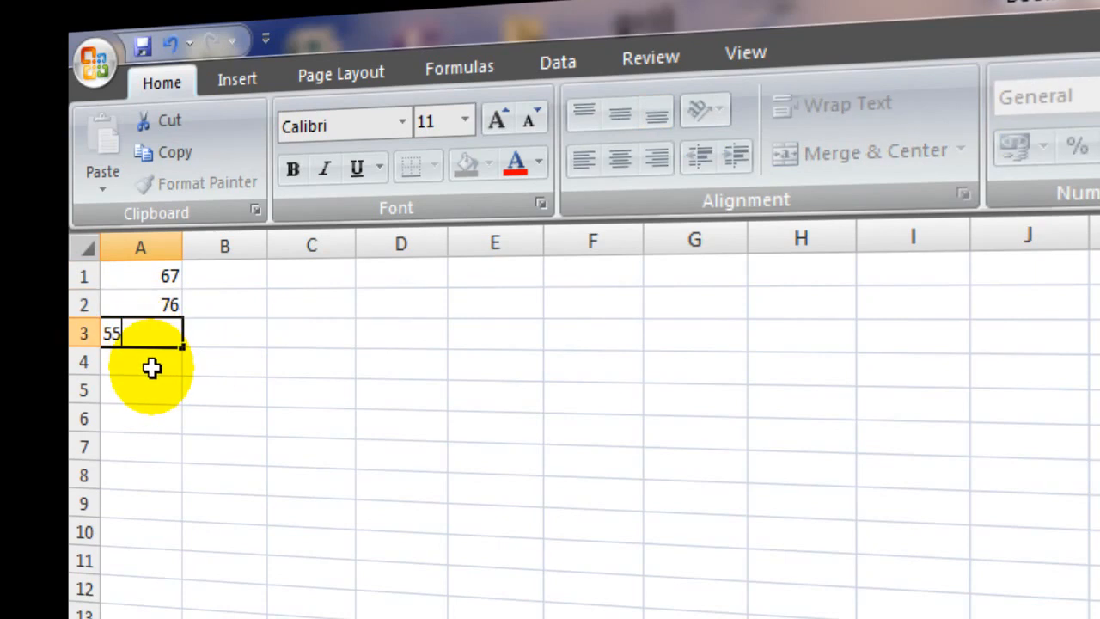
pyautogui.write('45')
pyautogui.click(141, 418)
pyautogui.write('=')
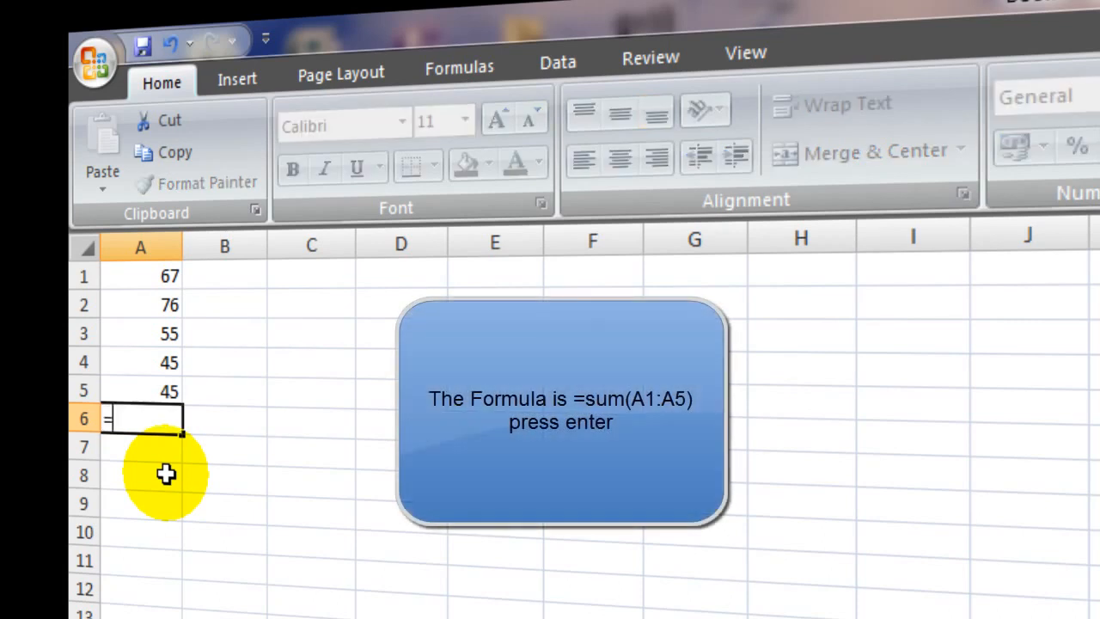
# Enter =SUM(A1:A5) in A6 so it totals 288.
pyautogui.write('sum')
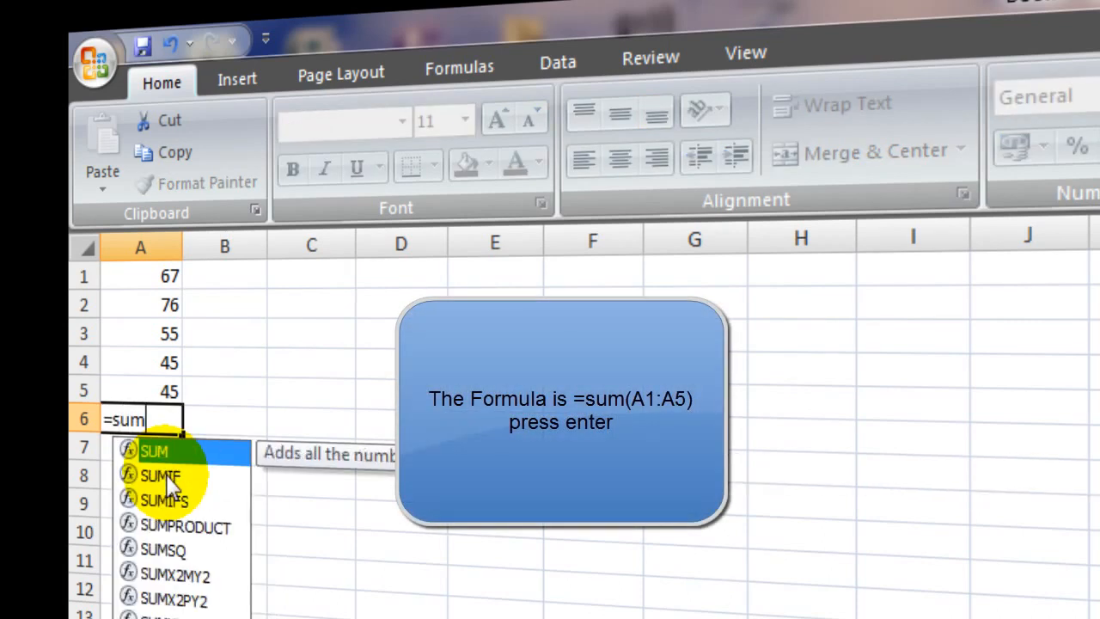
pyautogui.click(141, 276)
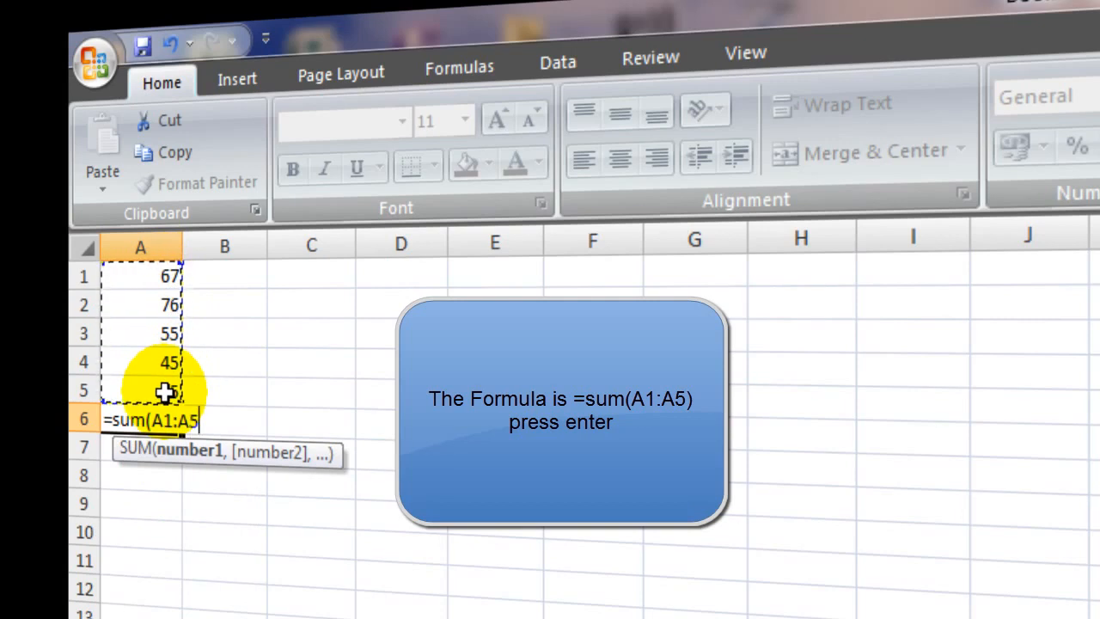
pyautogui.press('enter')
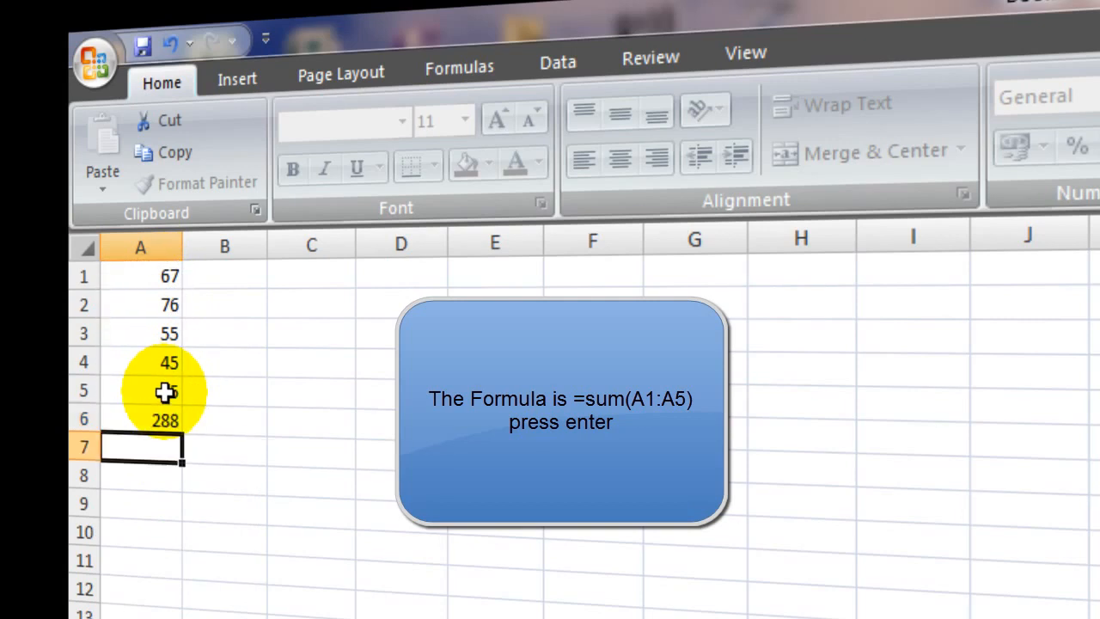
pyautogui.press('enter')
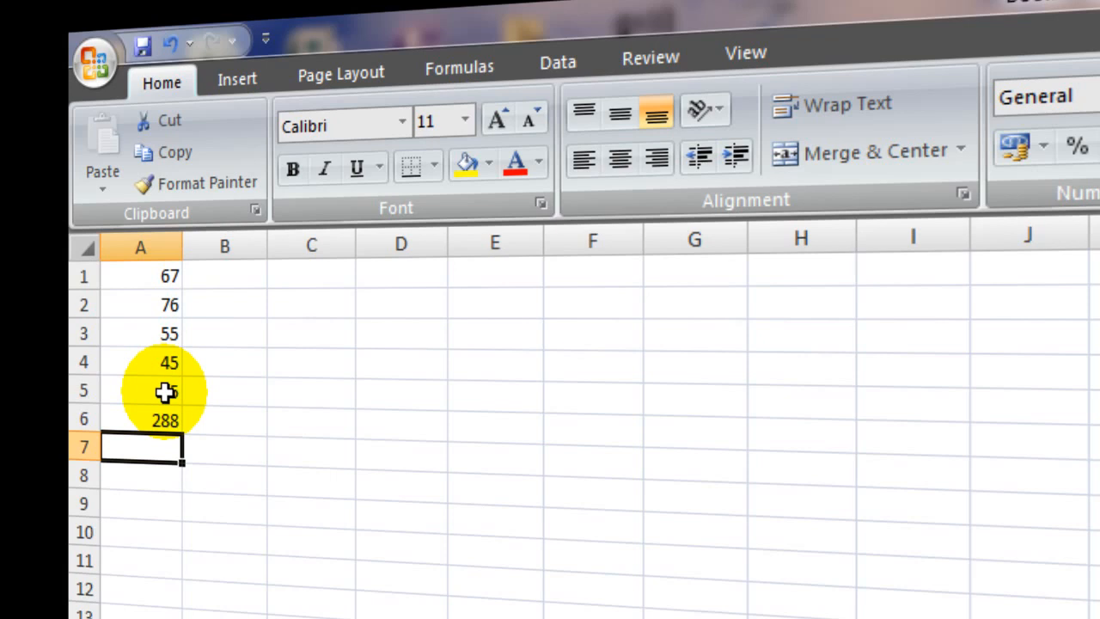
pyautogui.moveTo(359, 349)
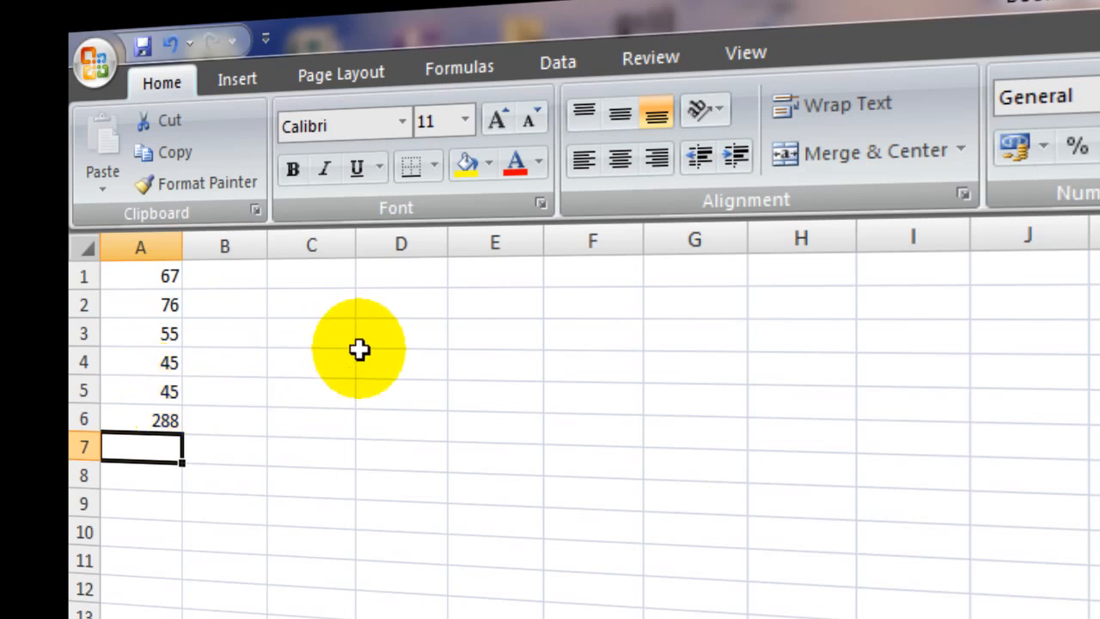
# Put 564 in cell C1 and 123 in C2.
pyautogui.click(311, 275)
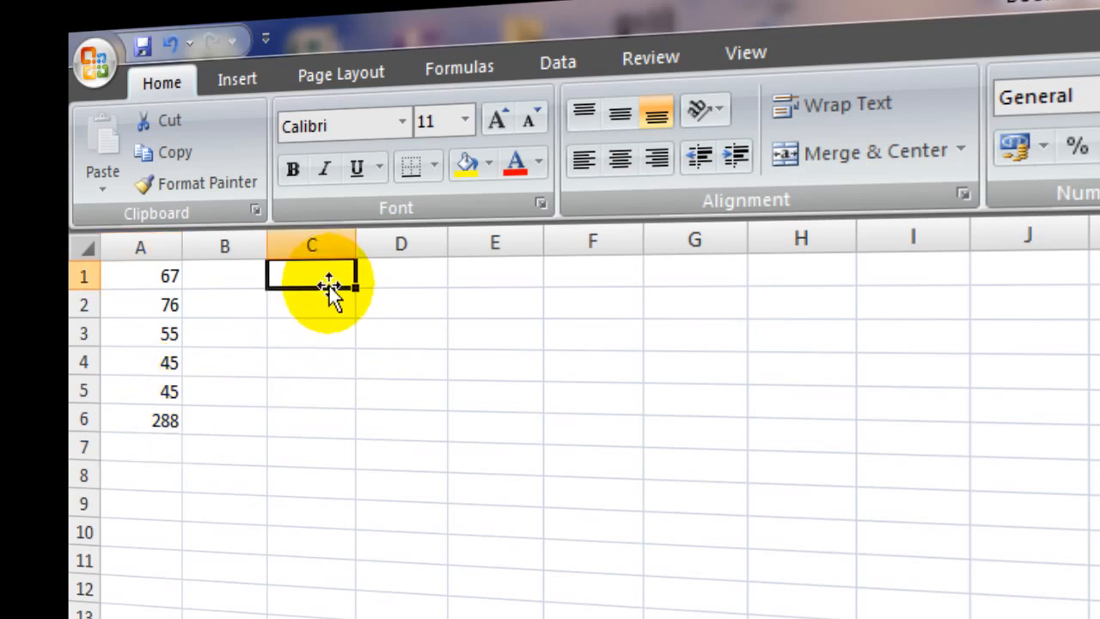
pyautogui.write('564')
pyautogui.click(312, 334)
pyautogui.write('=')
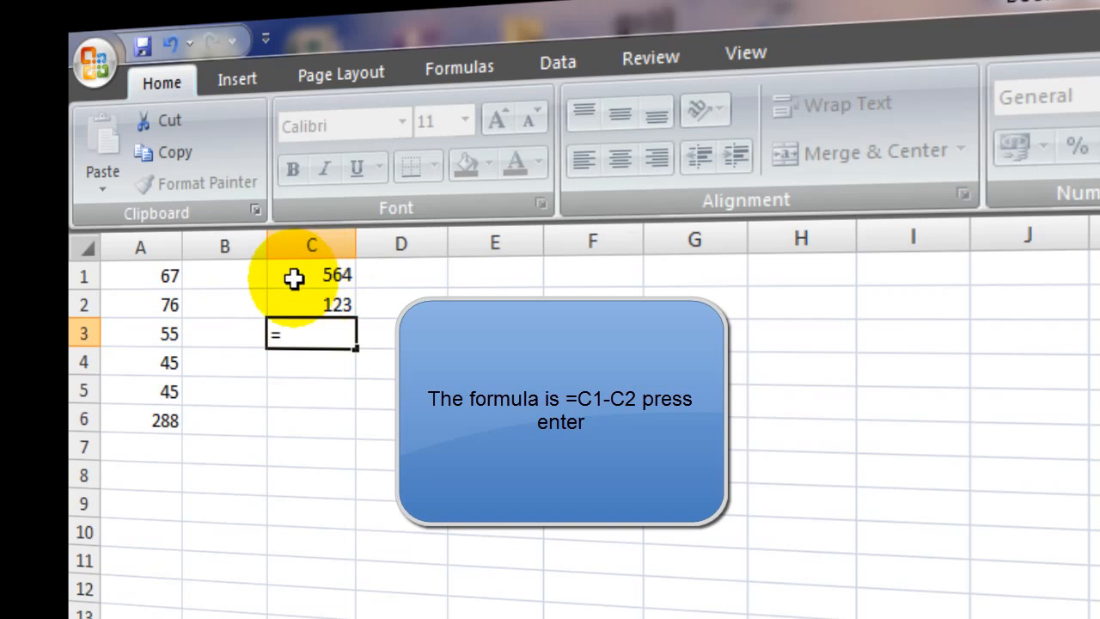
# Build the formula =C1-C2 in cell C3 to get 441.
pyautogui.click(311, 275)
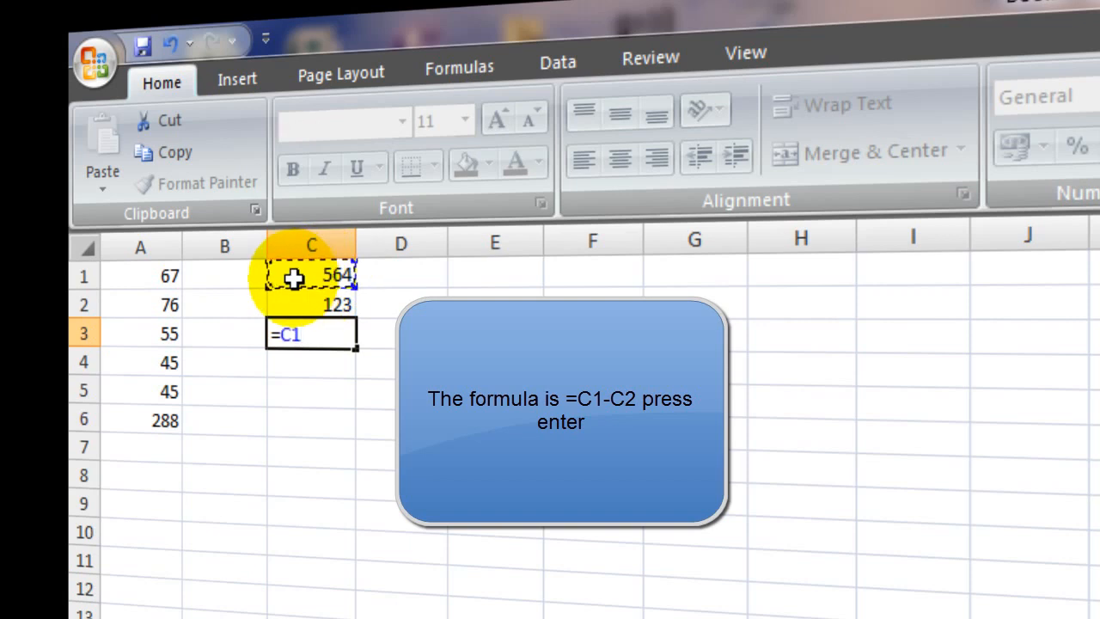
pyautogui.write('-')
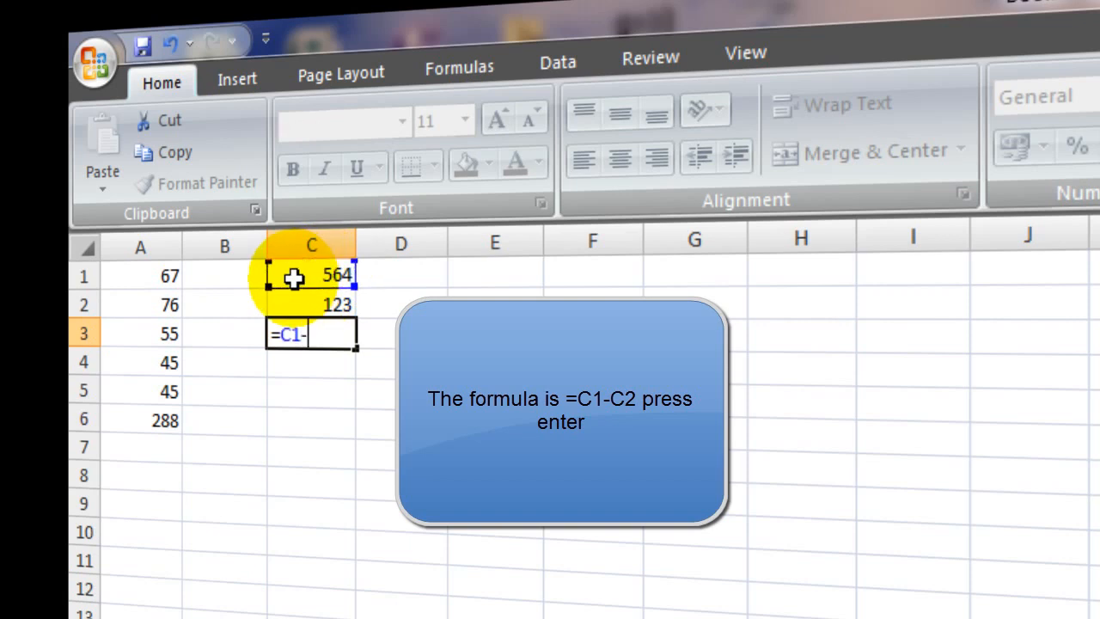
pyautogui.click(311, 305)
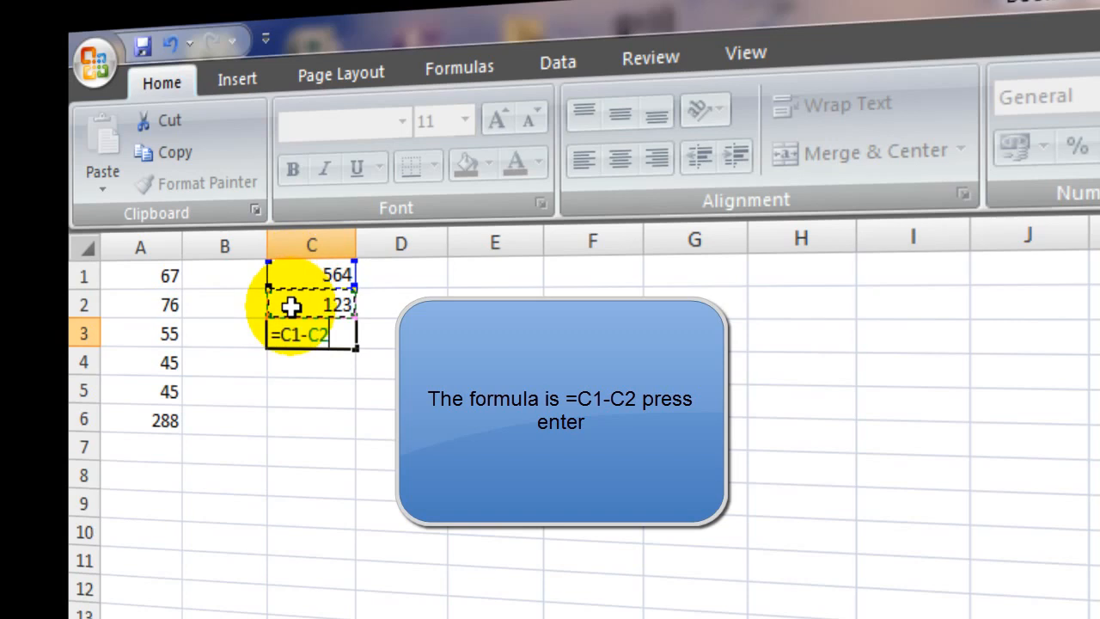
pyautogui.moveTo(355, 396)
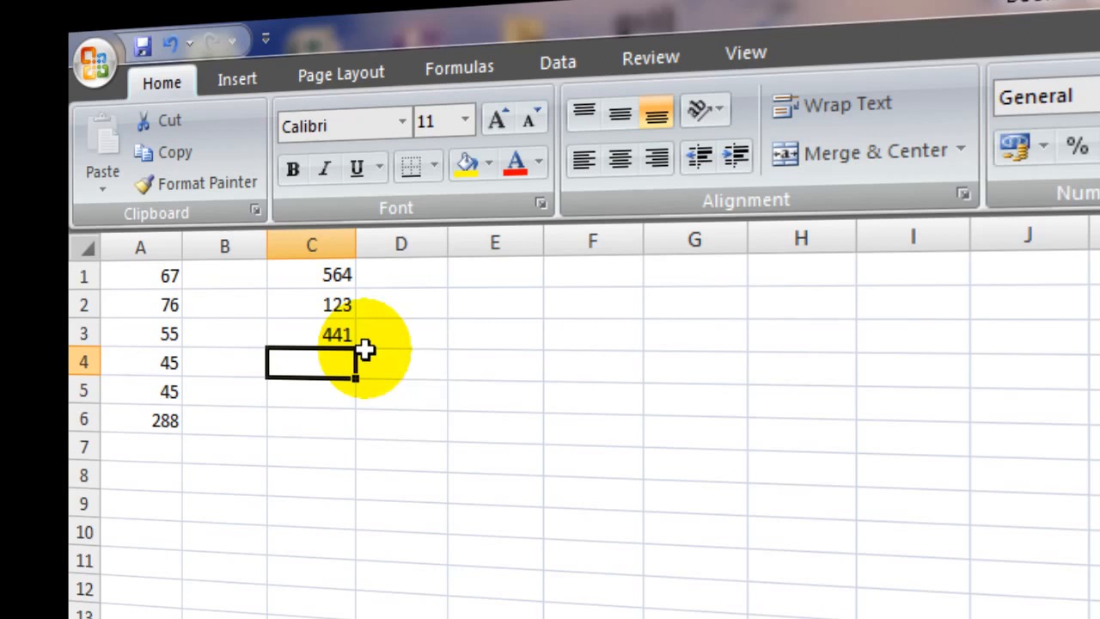
pyautogui.click(402, 391)
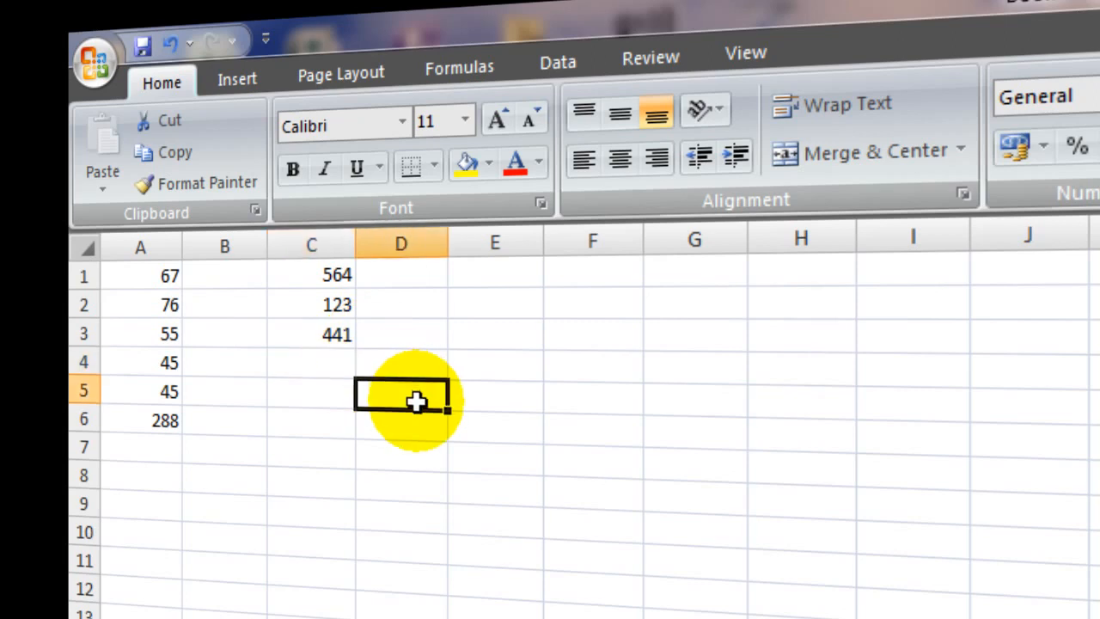
pyautogui.moveTo(417, 393)
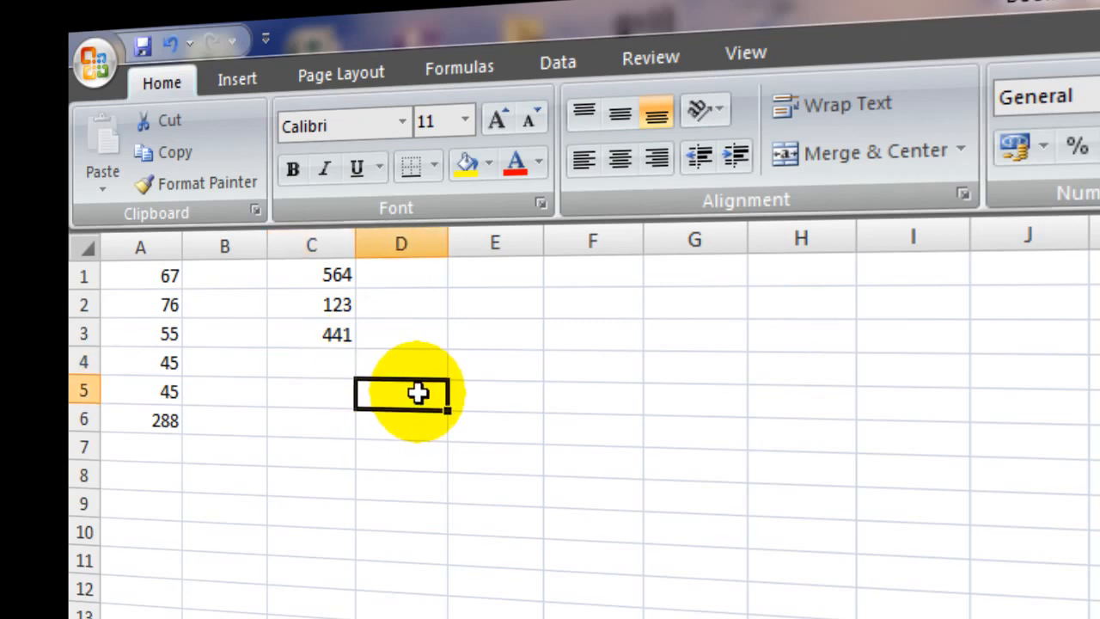